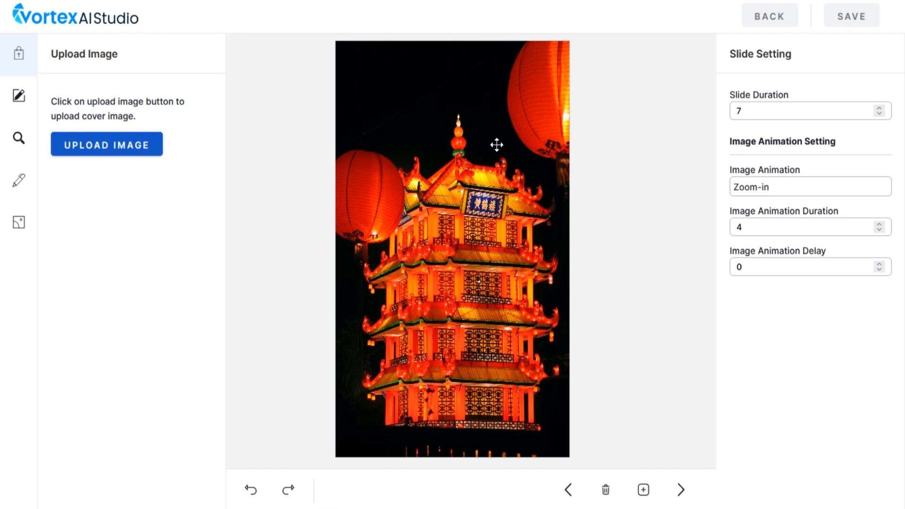
Select the lantern-and-pagoda photo on the canvas to show its Object Options
click(452, 49)
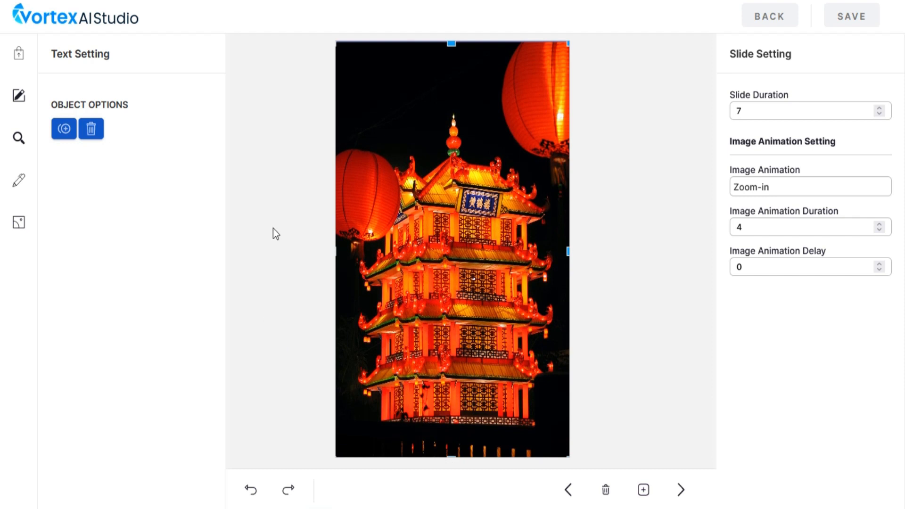
mouse_move(18, 53)
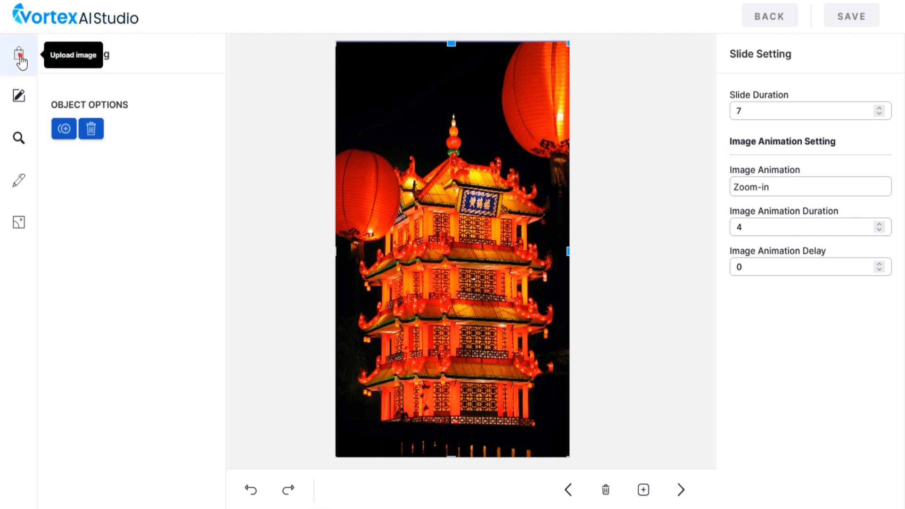
Upload the SEO laptop-and-coffee photo from Downloads onto the slide
click(19, 53)
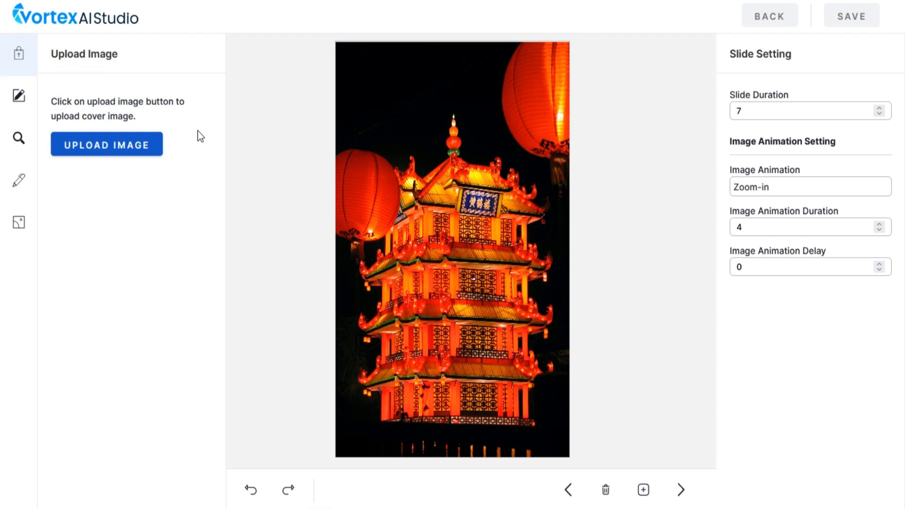
click(107, 144)
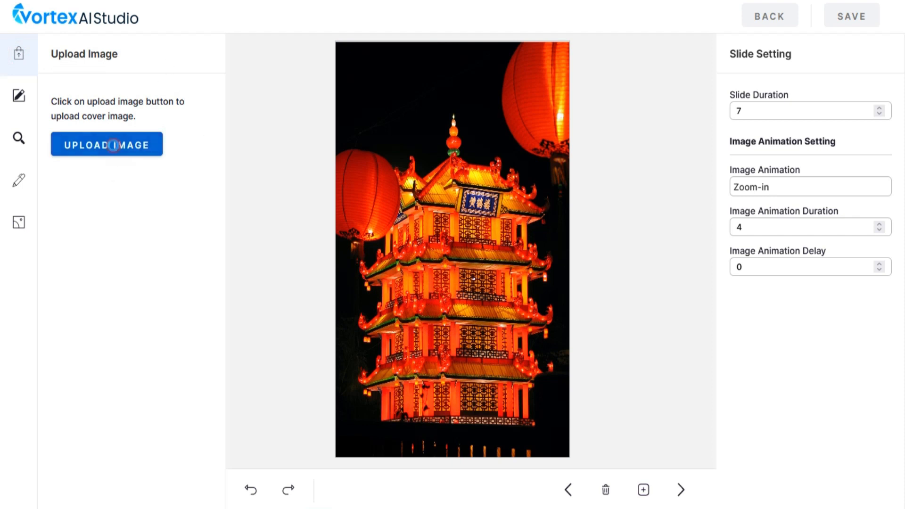
click(106, 144)
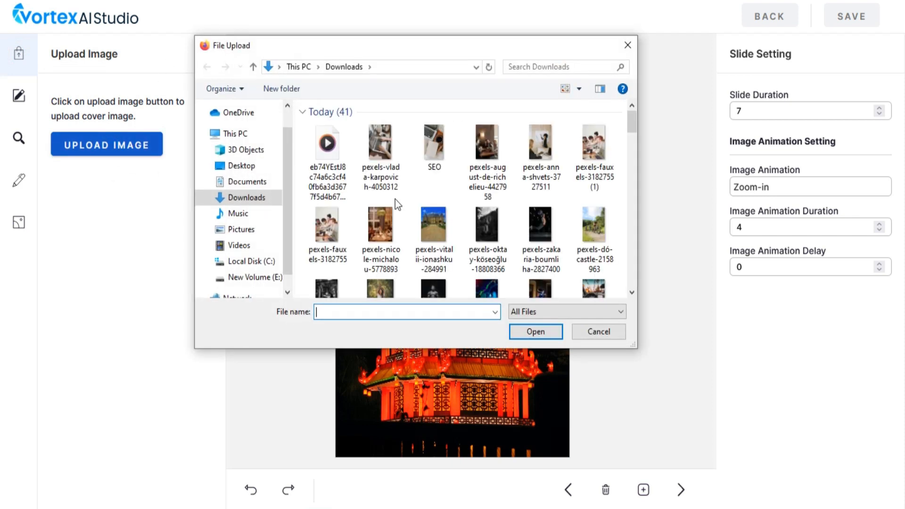
click(433, 143)
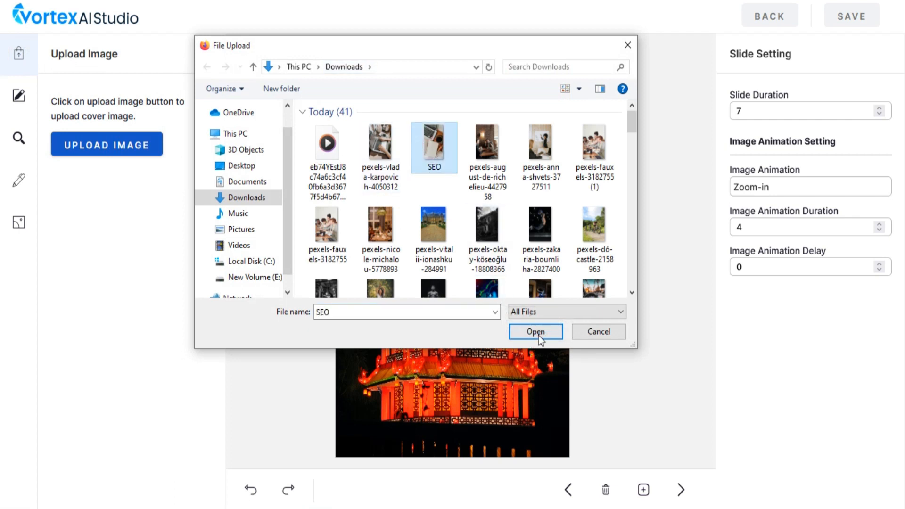
click(534, 331)
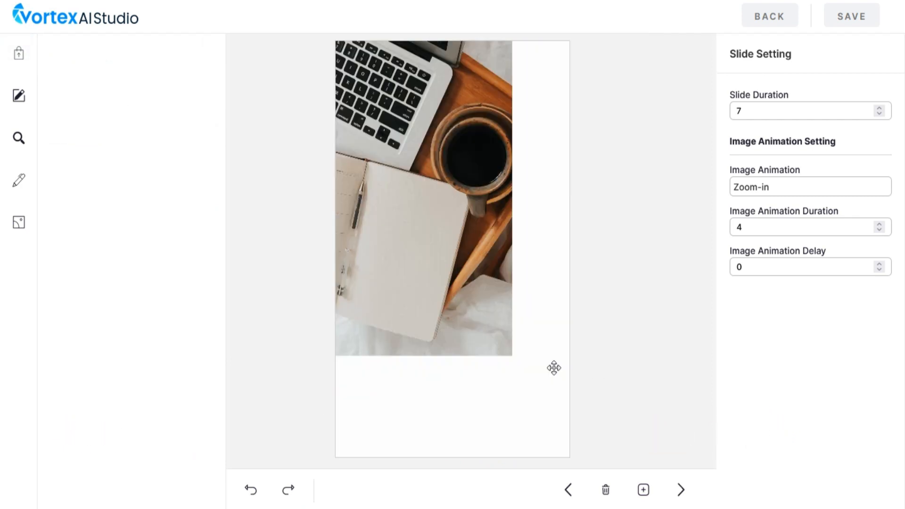
Stretch the laptop-and-coffee photo to fill the full slide frame
click(447, 264)
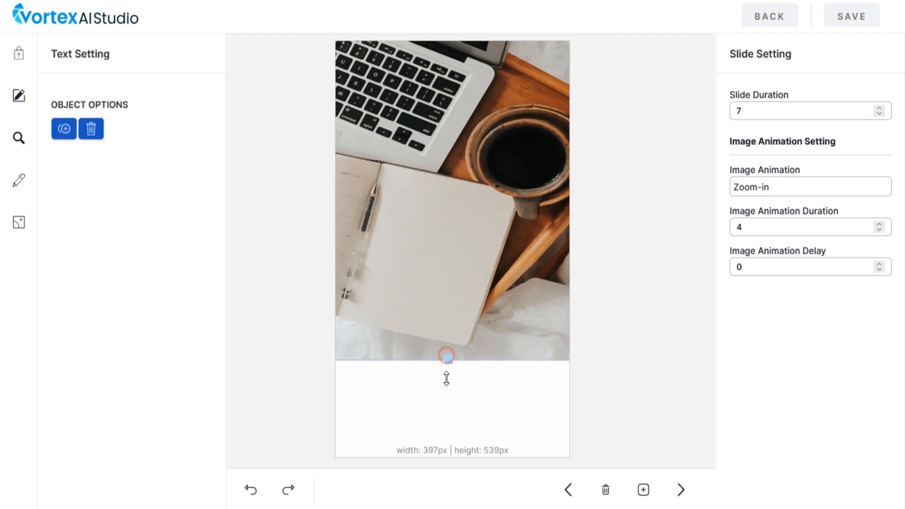
drag(445, 354, 445, 459)
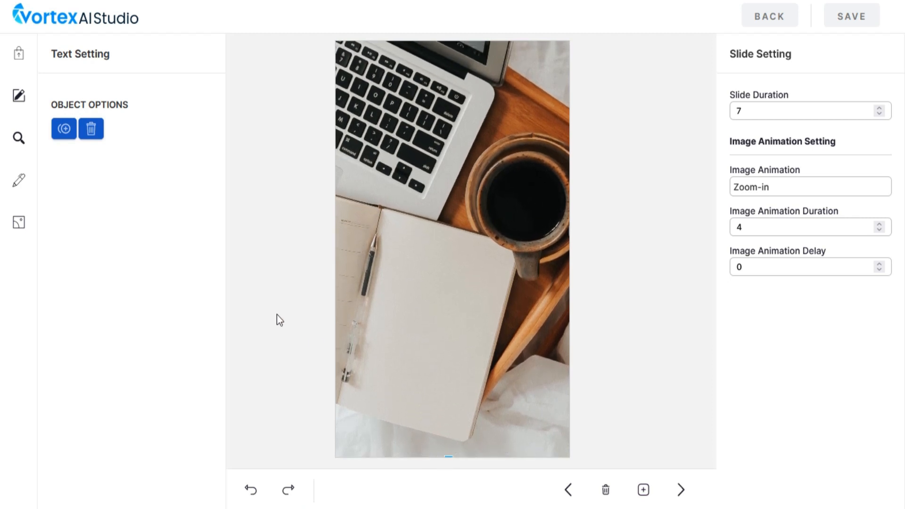
mouse_move(18, 139)
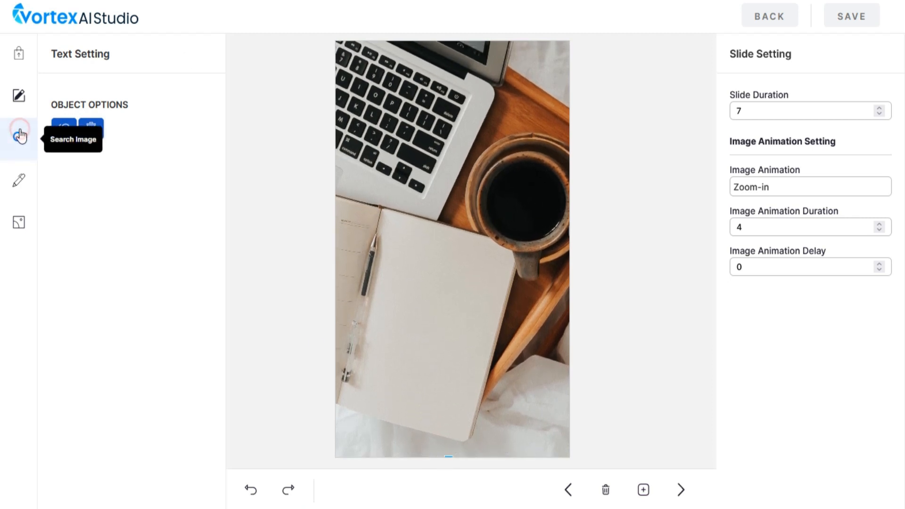
Search stock photos for 'Marketing' and place the team-around-a-laptop photo atop the slide
click(18, 138)
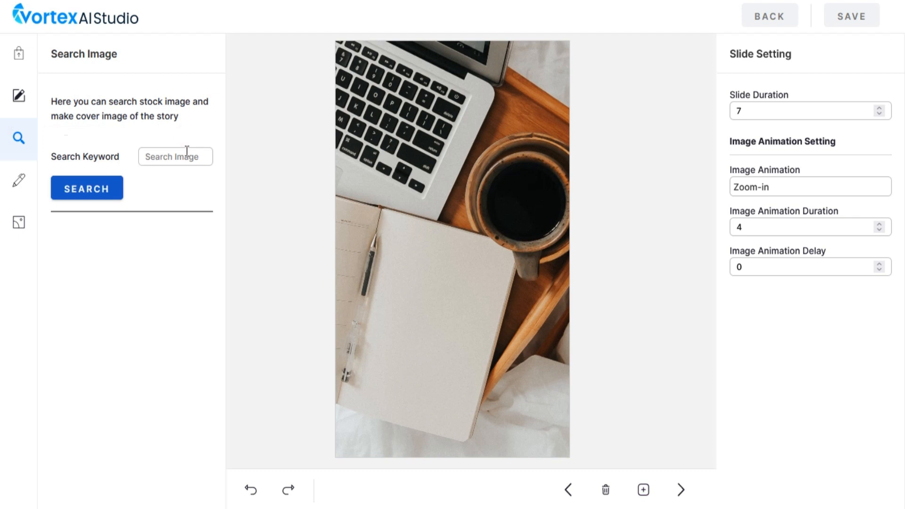
text(Marketing)
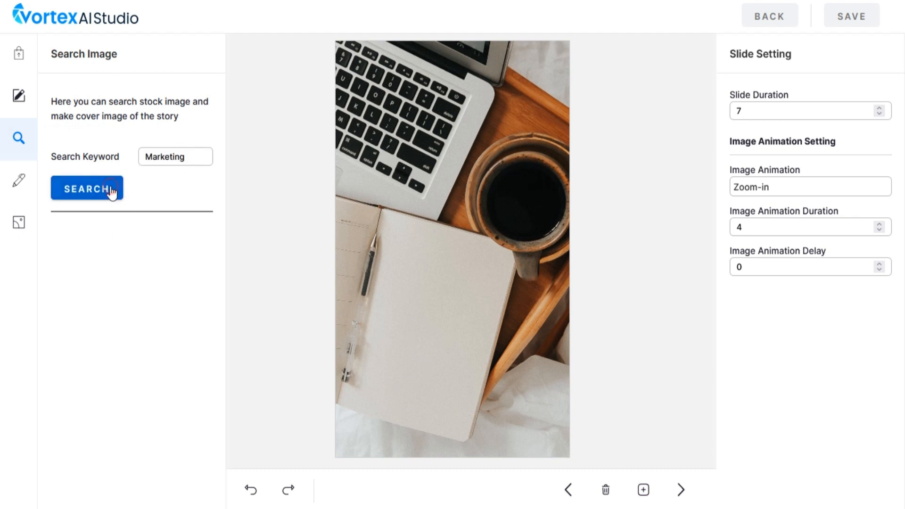
click(87, 188)
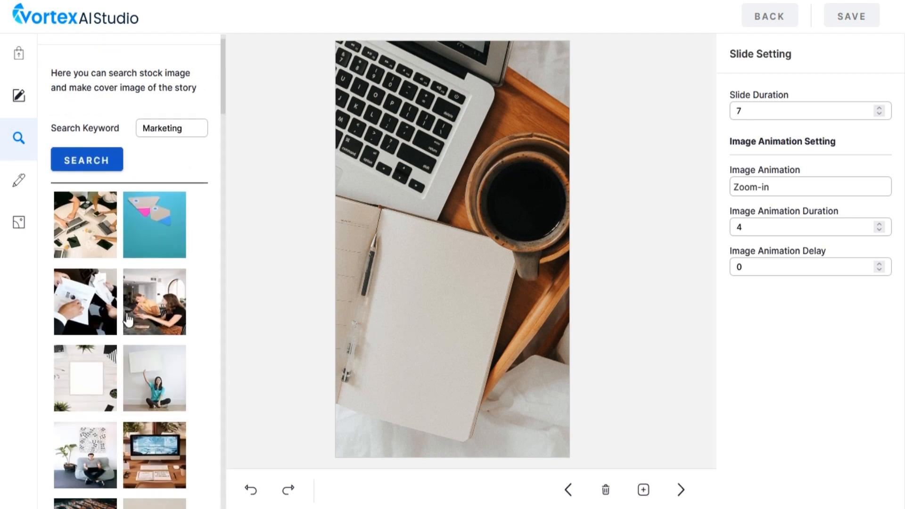
scroll(down, 3)
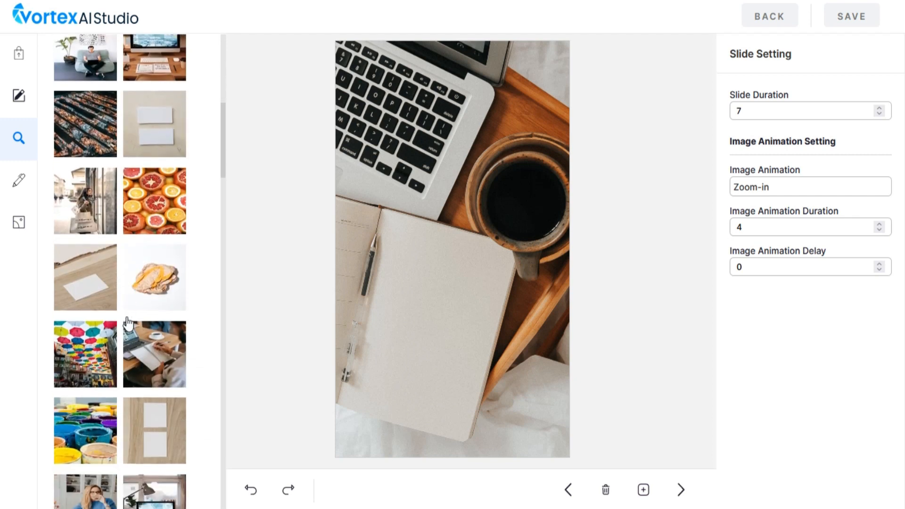
scroll(down, 3)
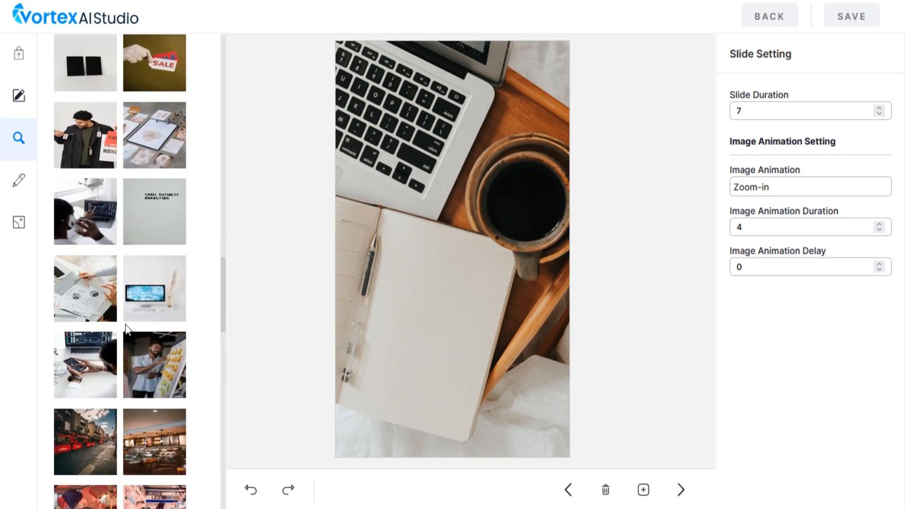
scroll(down, 3)
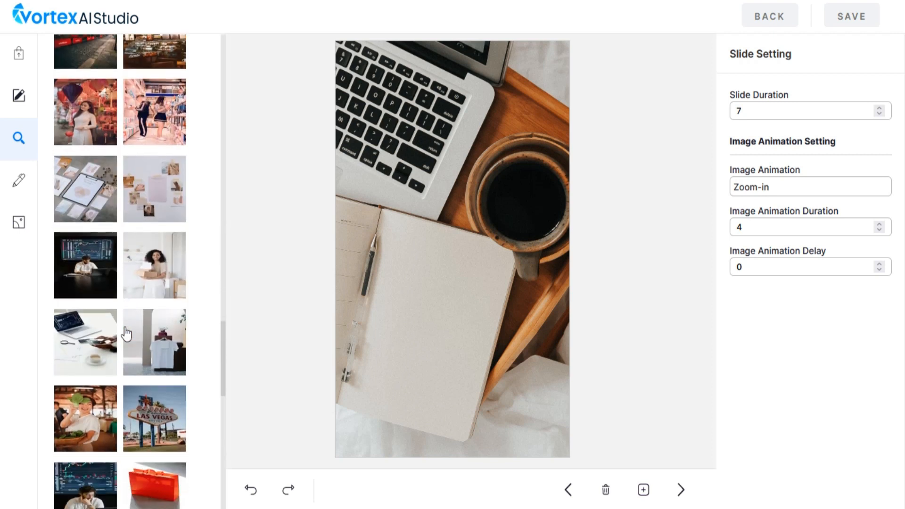
scroll(down, 3)
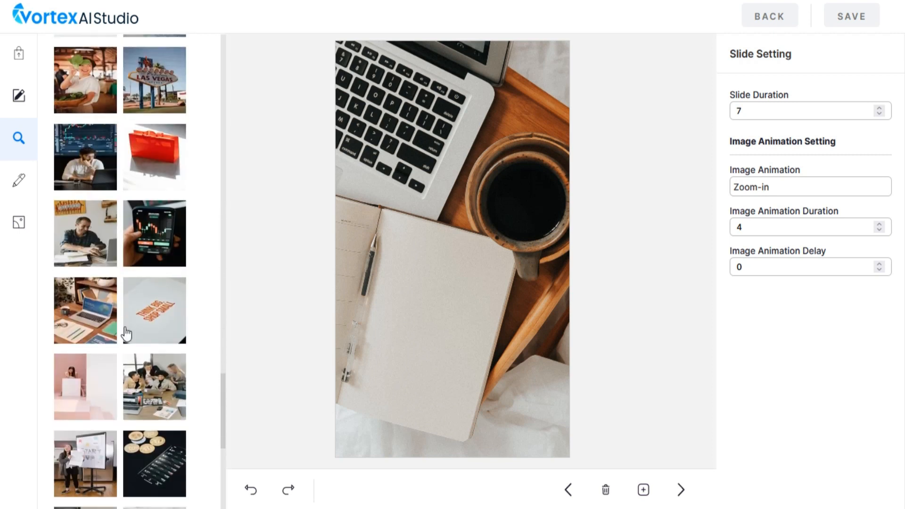
scroll(down, 3)
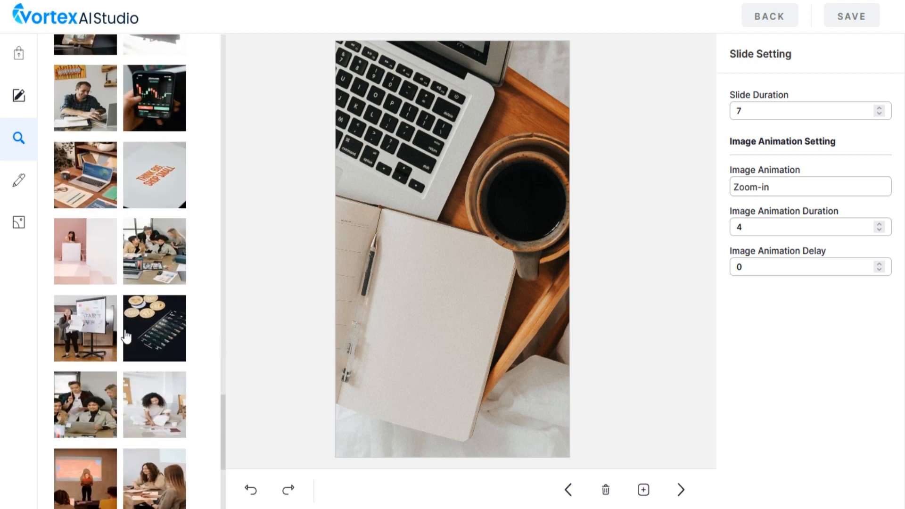
scroll(down, 3)
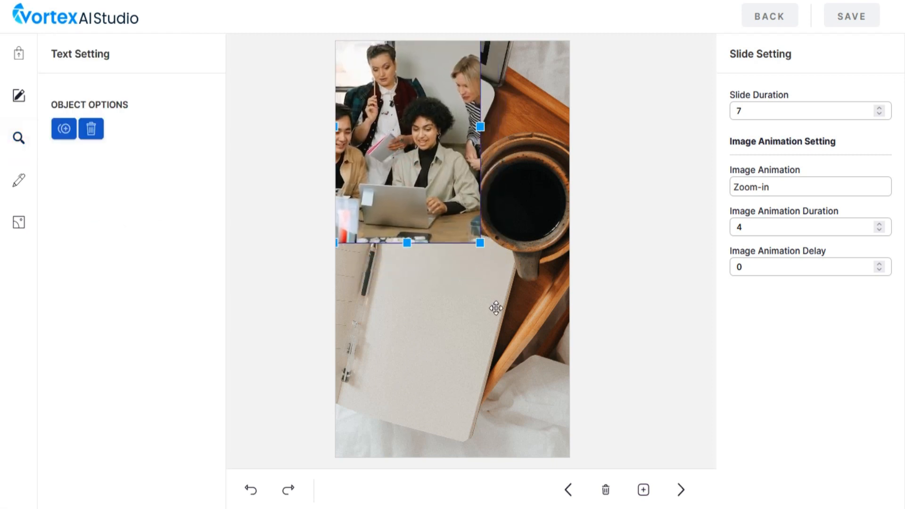
Undo and redo until only the full-frame laptop-and-coffee photo remains
click(91, 129)
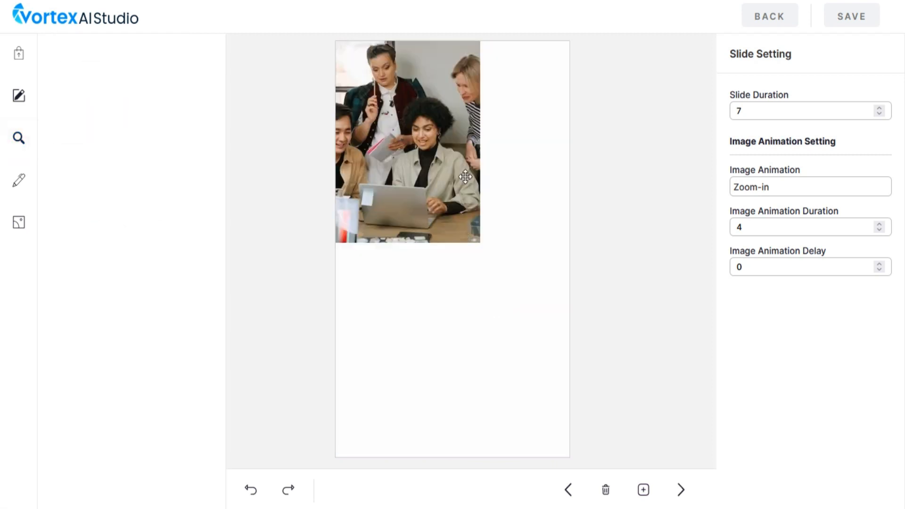
click(249, 489)
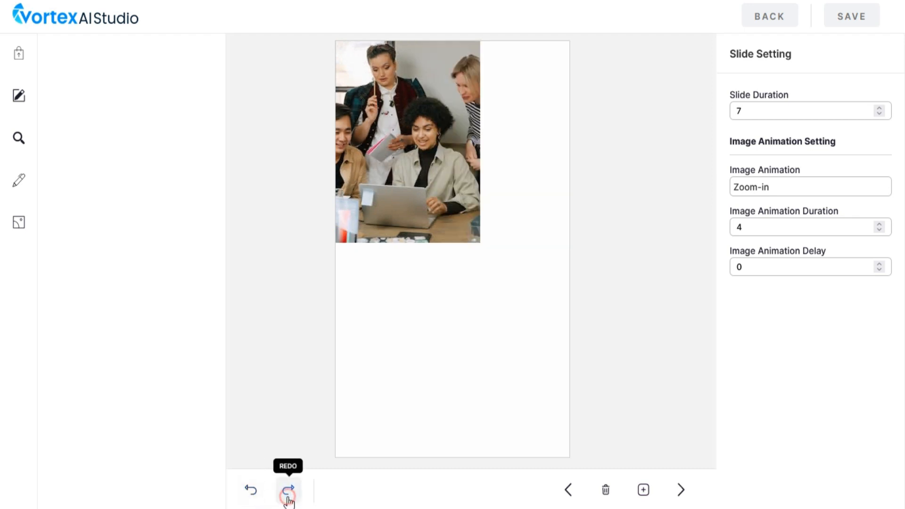
click(287, 489)
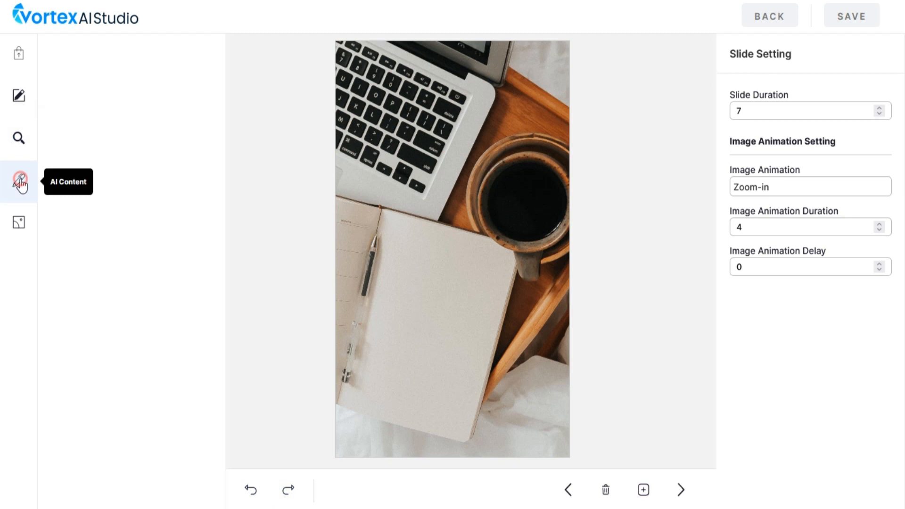
Open the AI Content generator and choose the content language
click(90, 204)
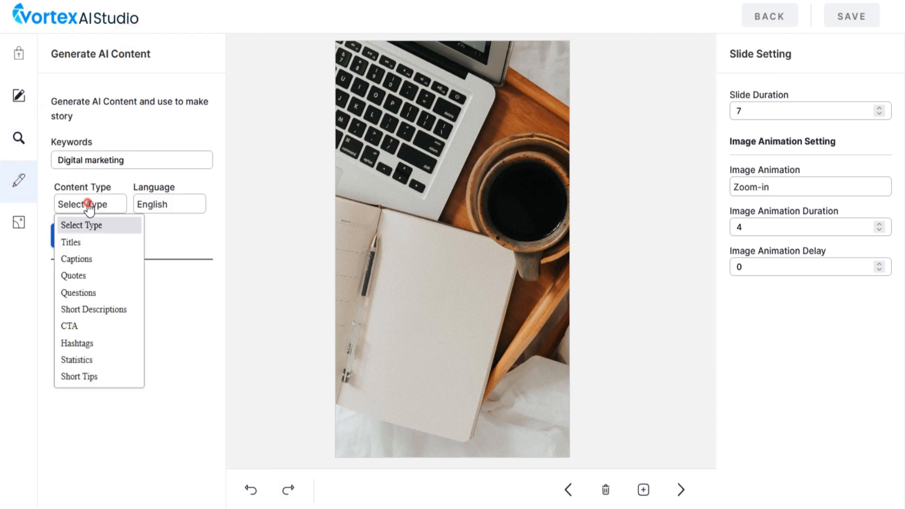
mouse_move(86, 243)
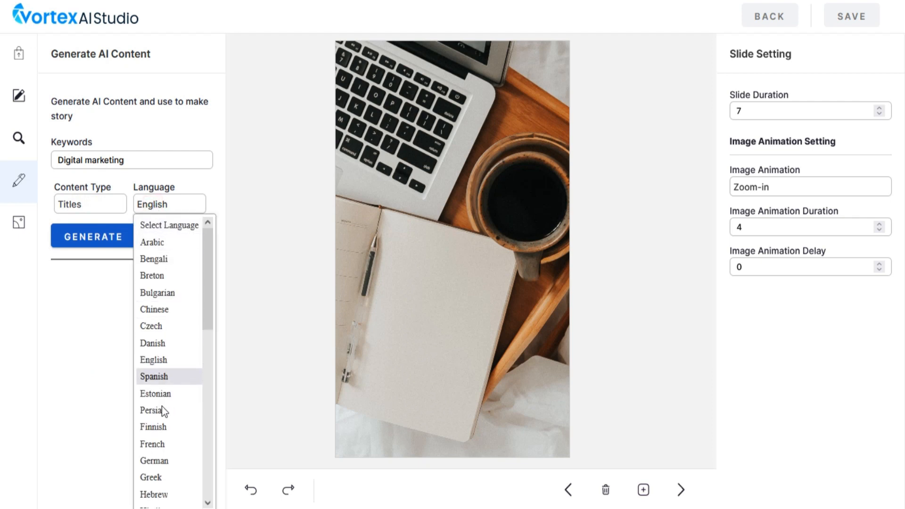
click(92, 236)
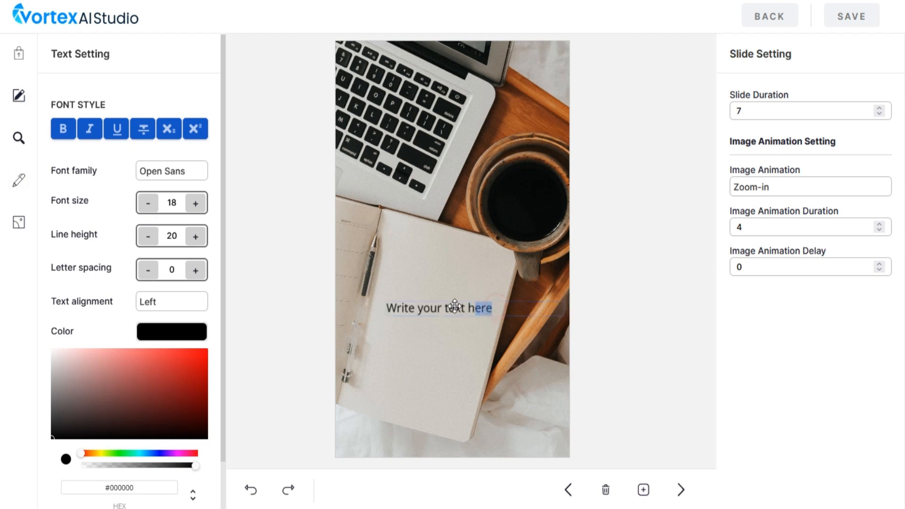
Enter the content-marketing three-times-more-leads statistic and toggle bold on it
text(Content marketing generates three times as many leads as traditional outbound marketing, but costs 62% less.)
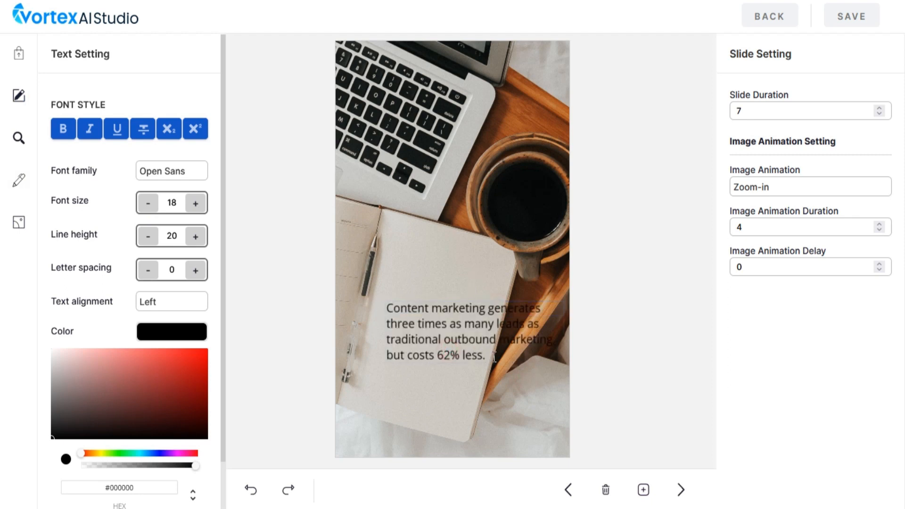
click(63, 128)
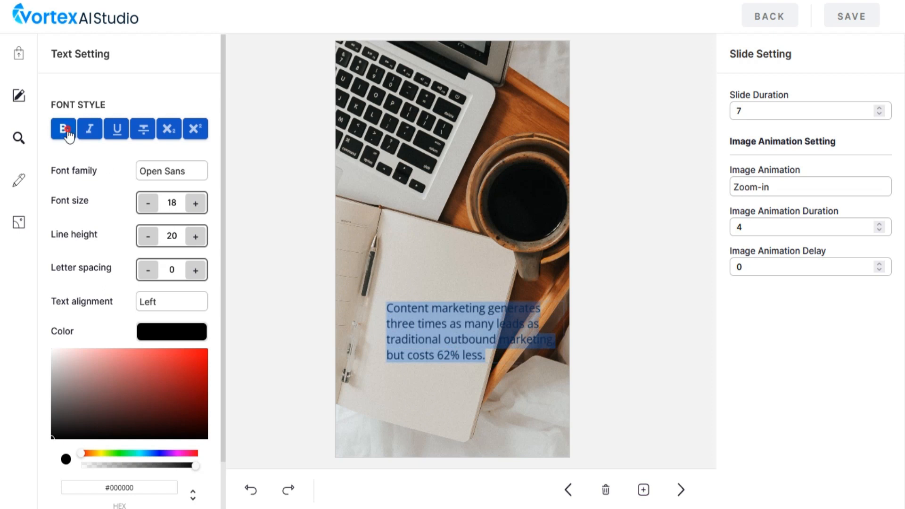
click(64, 128)
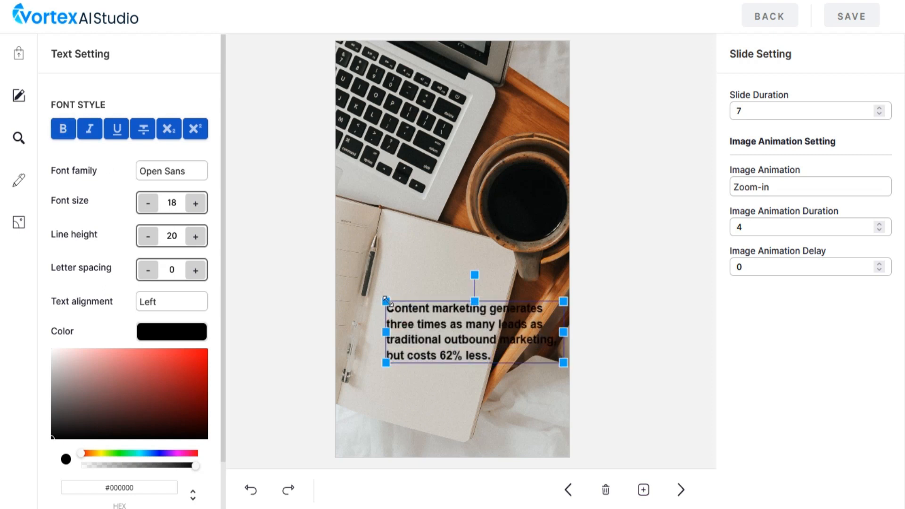
drag(473, 333, 455, 339)
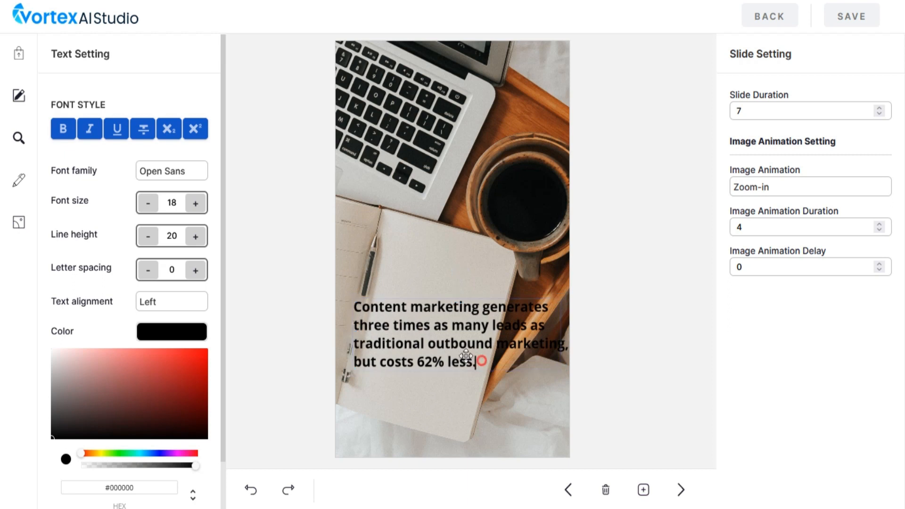
click(63, 129)
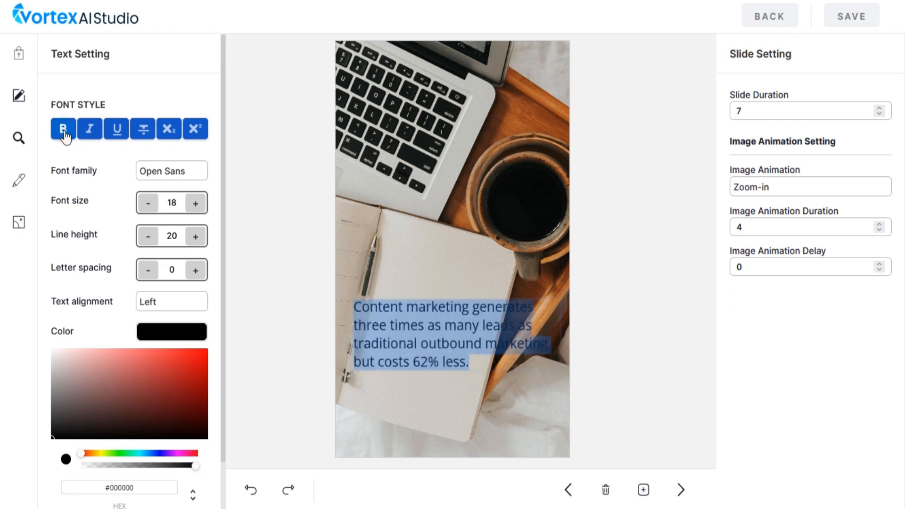
click(63, 128)
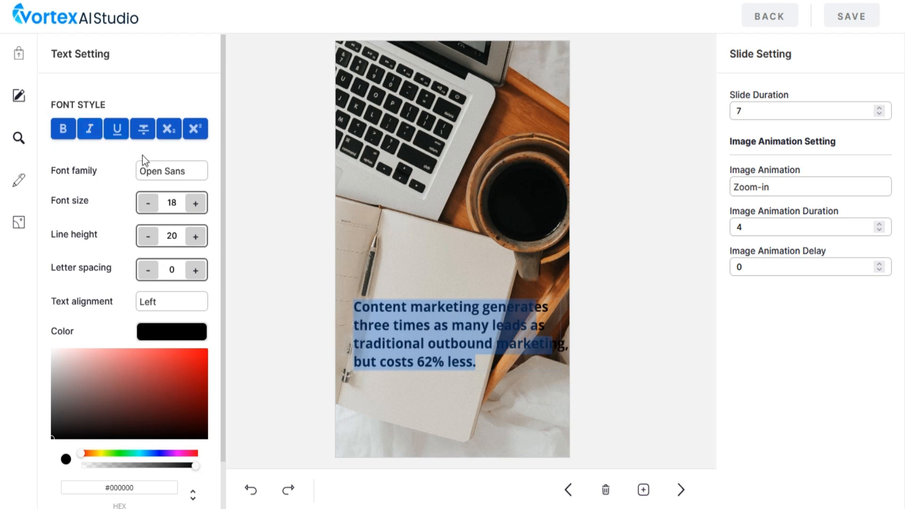
Apply a handwritten-style font, keep left alignment, and reset the colour to black
click(170, 170)
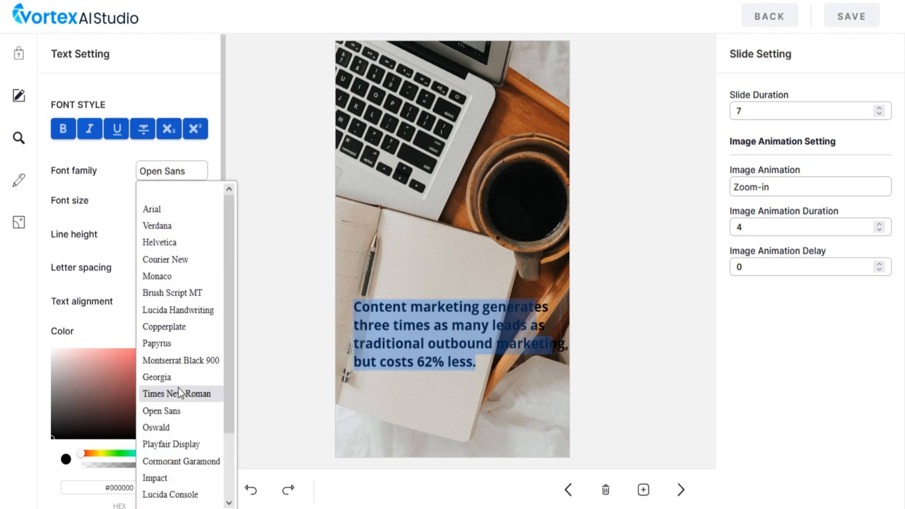
scroll(down, 3)
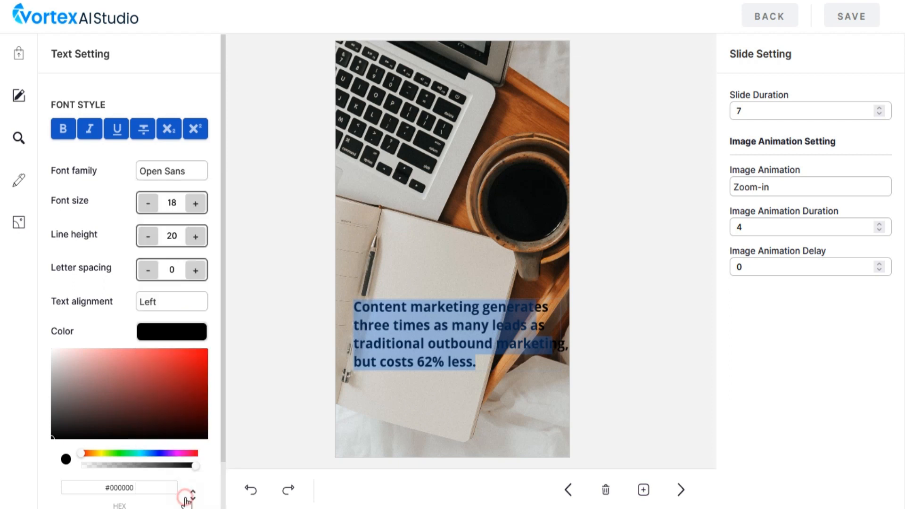
click(171, 170)
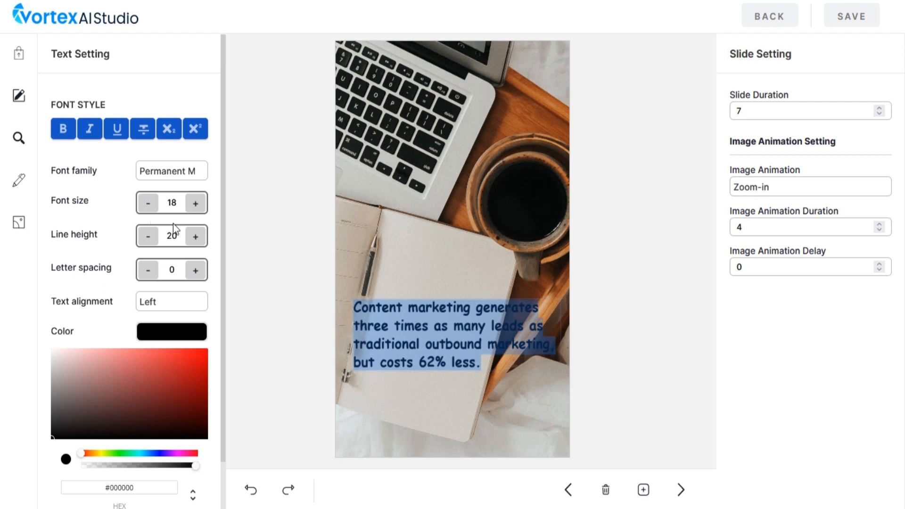
click(170, 170)
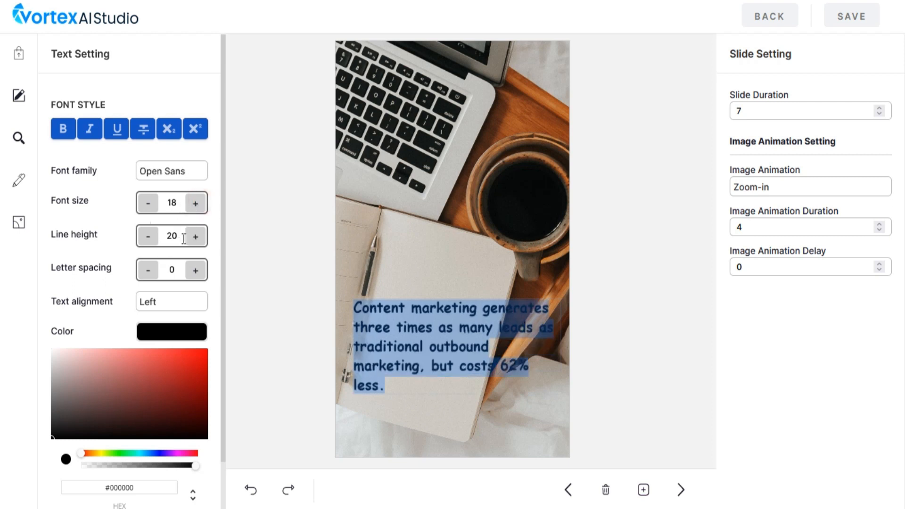
click(171, 205)
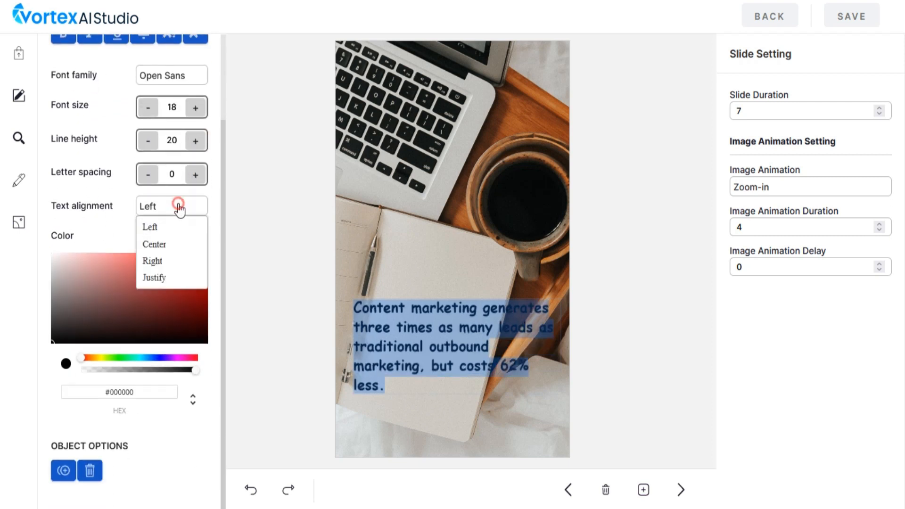
click(170, 205)
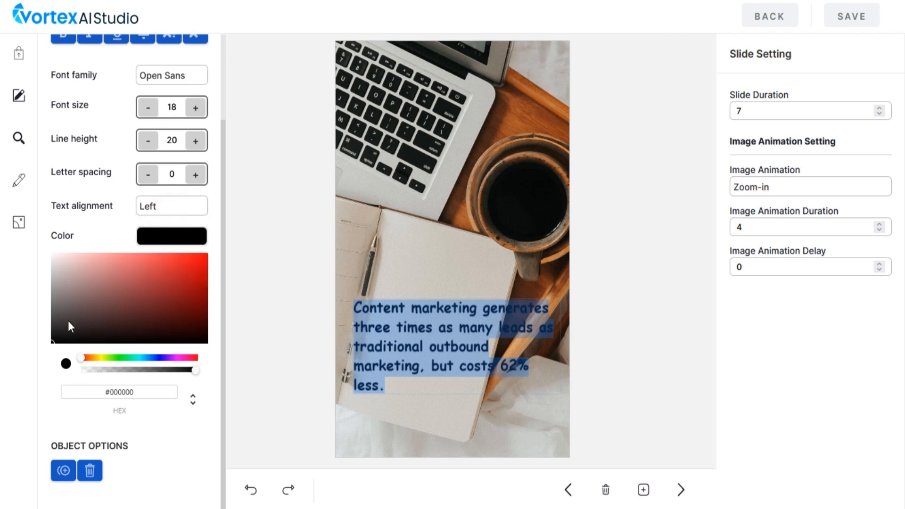
click(63, 320)
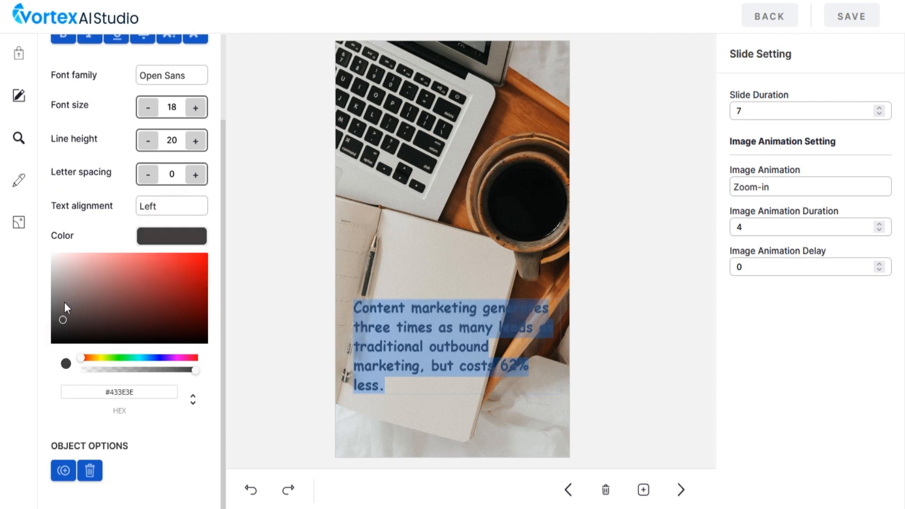
click(63, 321)
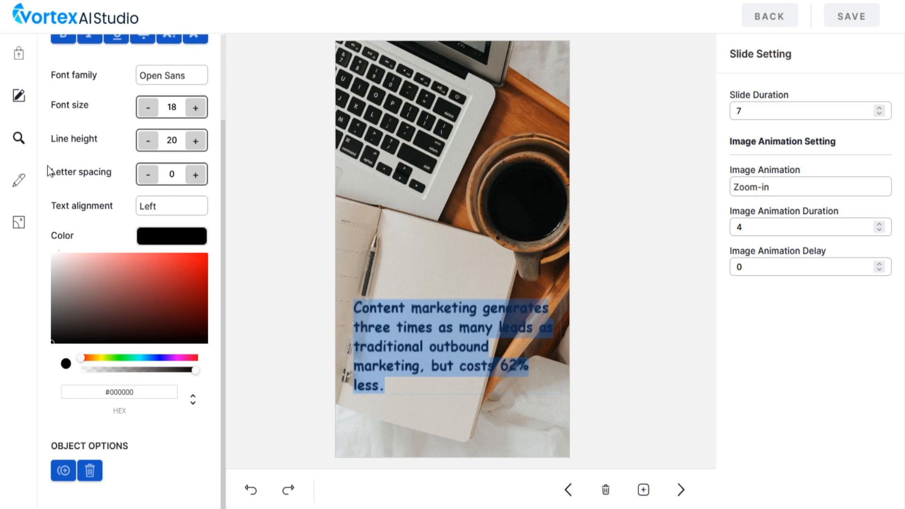
Generate AI graphics from a mythical-creatures prompt at 256×256, 2 variations, Neutral mood
click(19, 221)
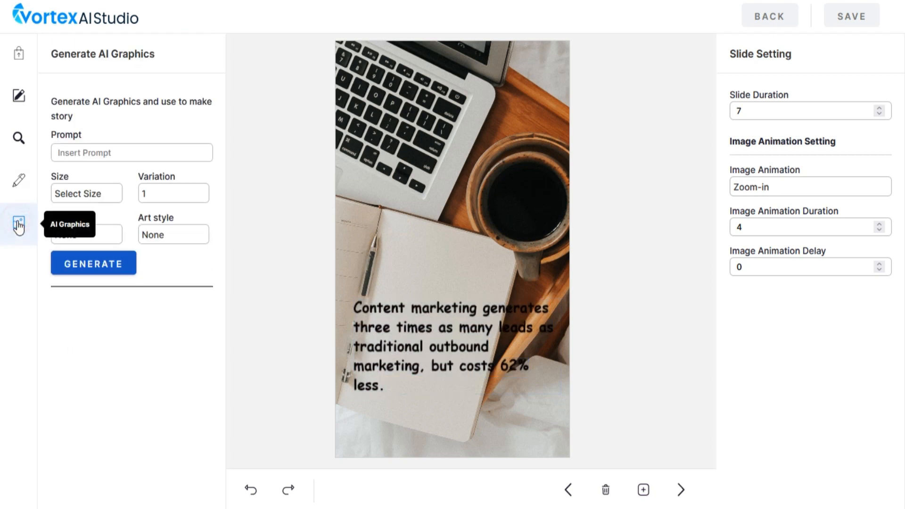
click(131, 152)
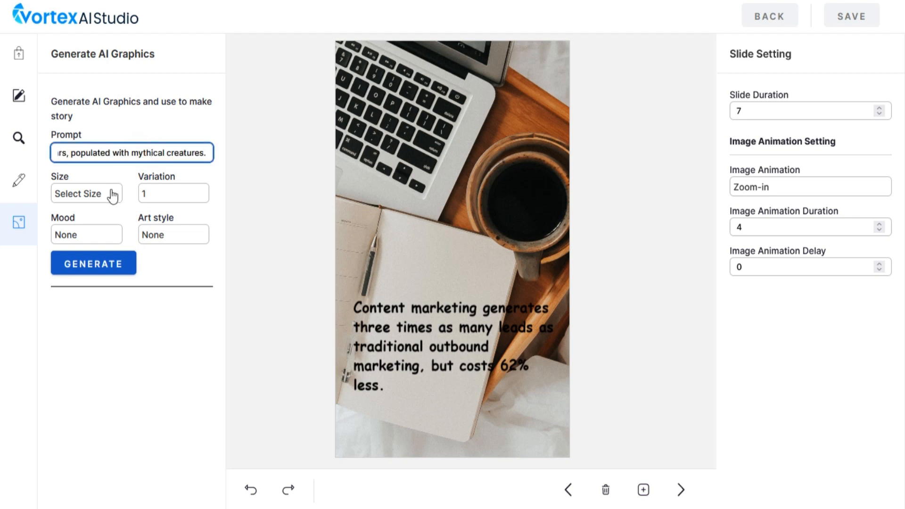
click(86, 193)
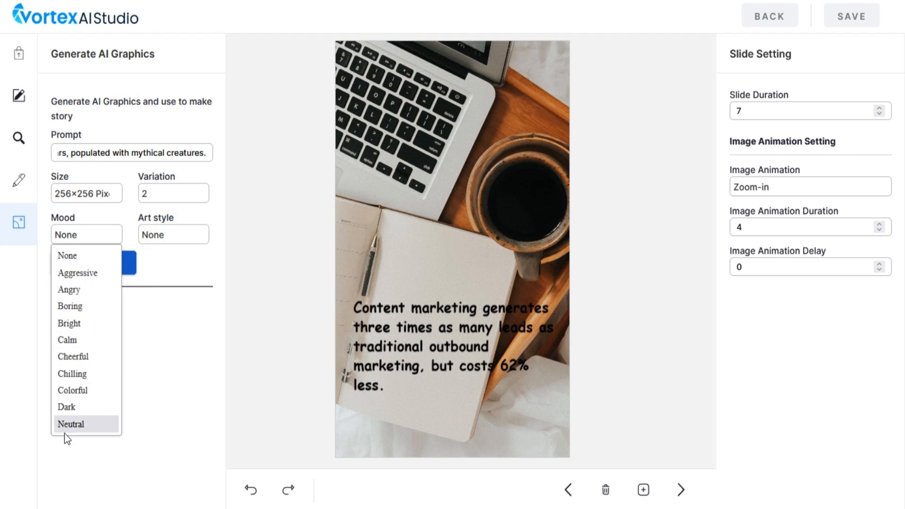
click(173, 234)
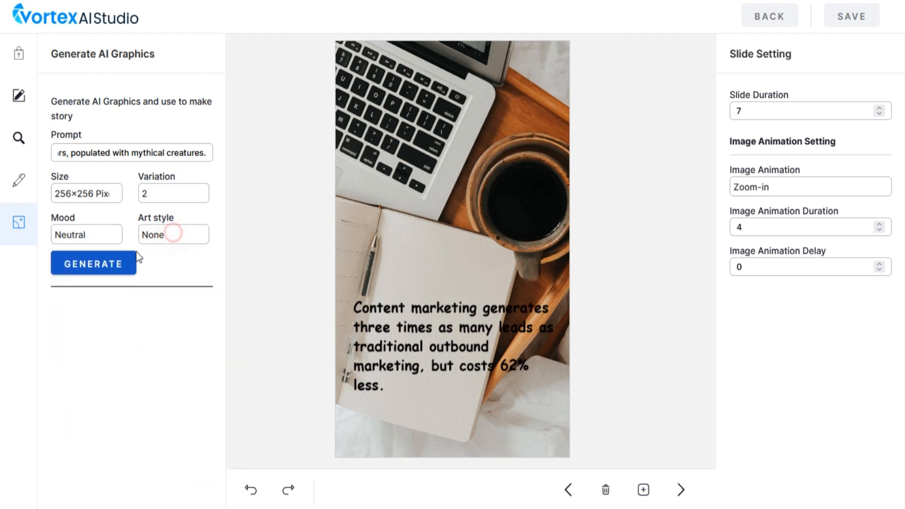
click(93, 263)
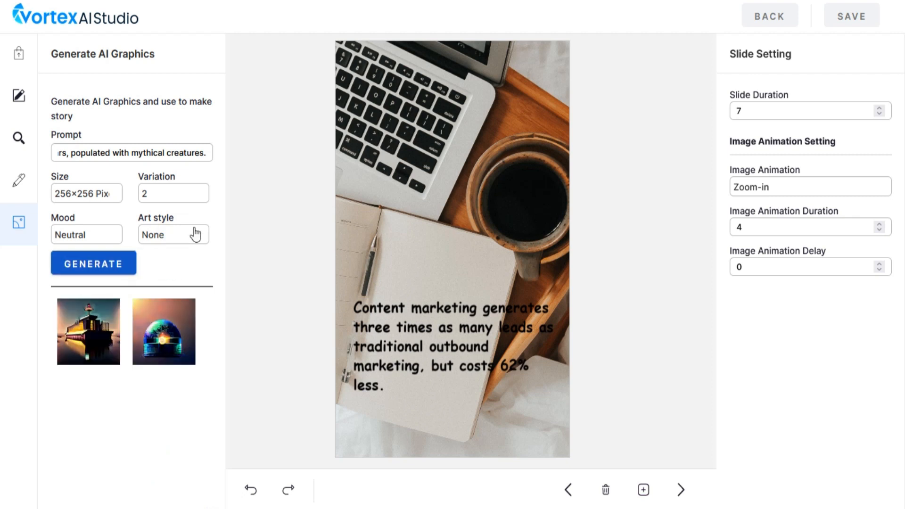
mouse_move(160, 342)
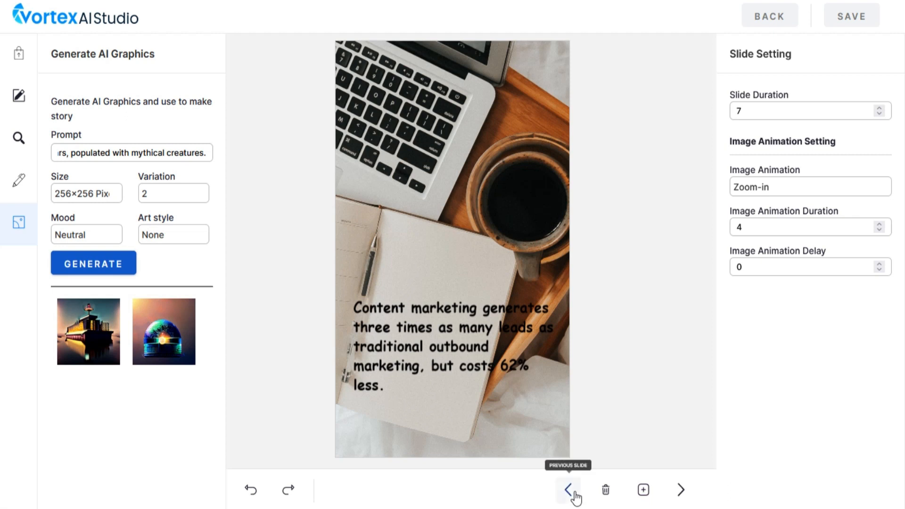
mouse_move(605, 490)
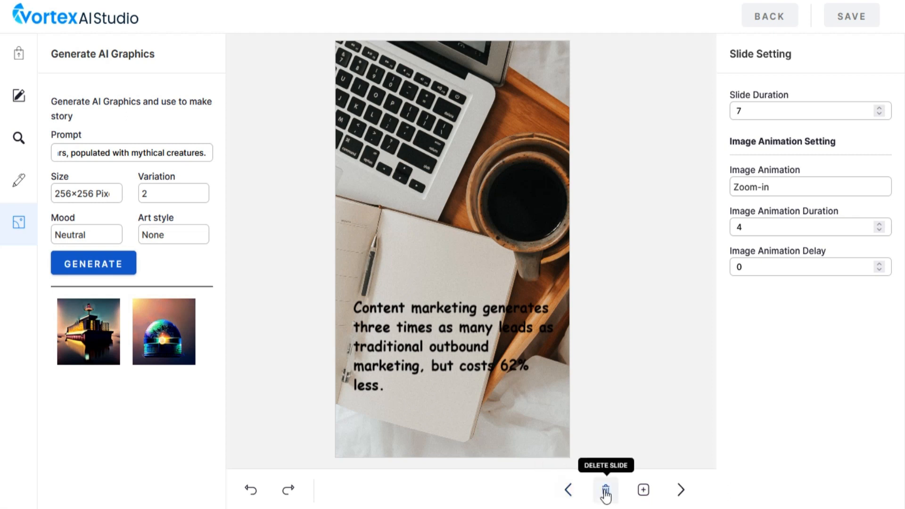
mouse_move(642, 490)
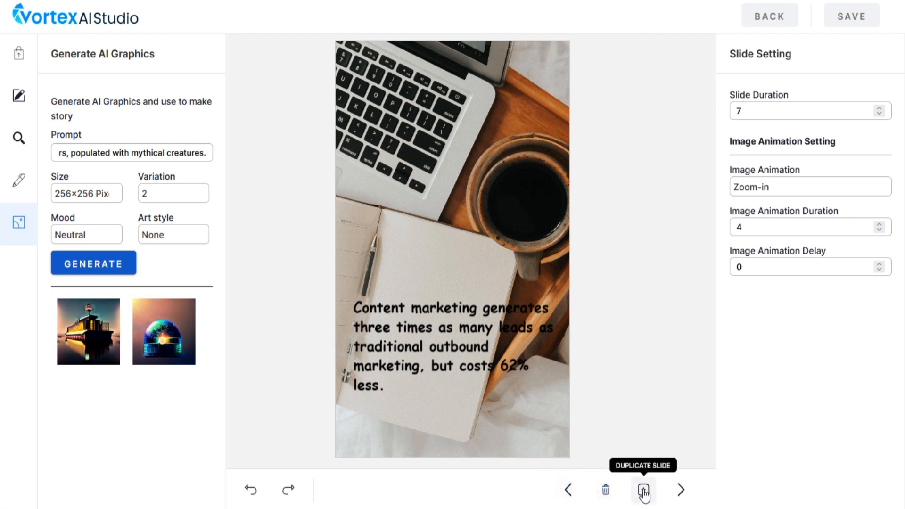
Save the story and exit the editor into the story preview
click(643, 490)
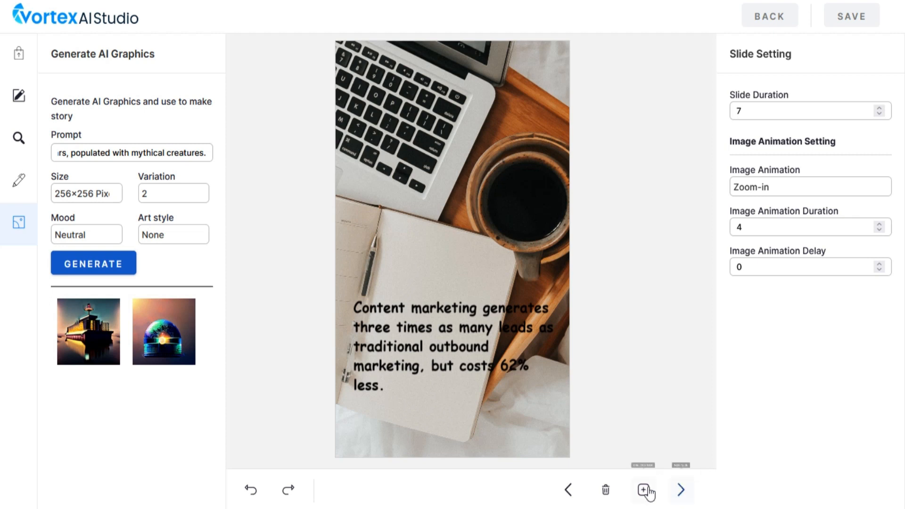
mouse_move(778, 182)
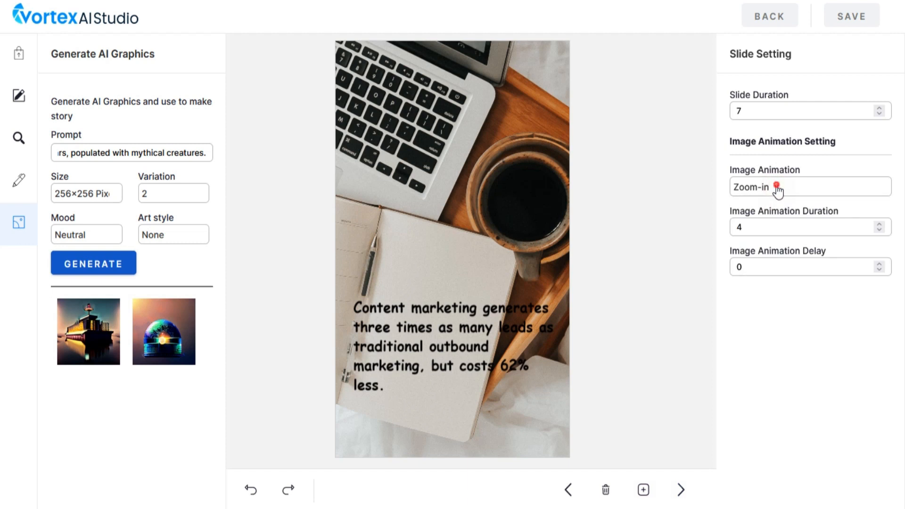
mouse_move(864, 57)
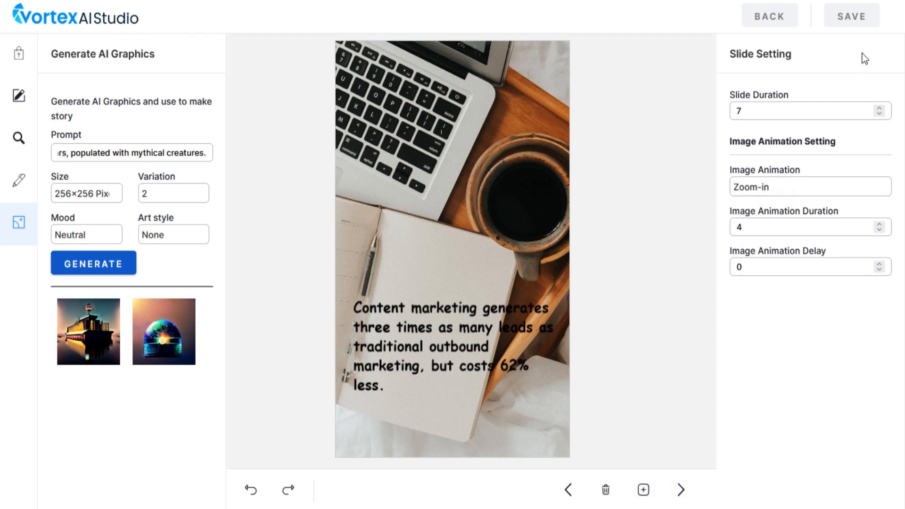
click(850, 16)
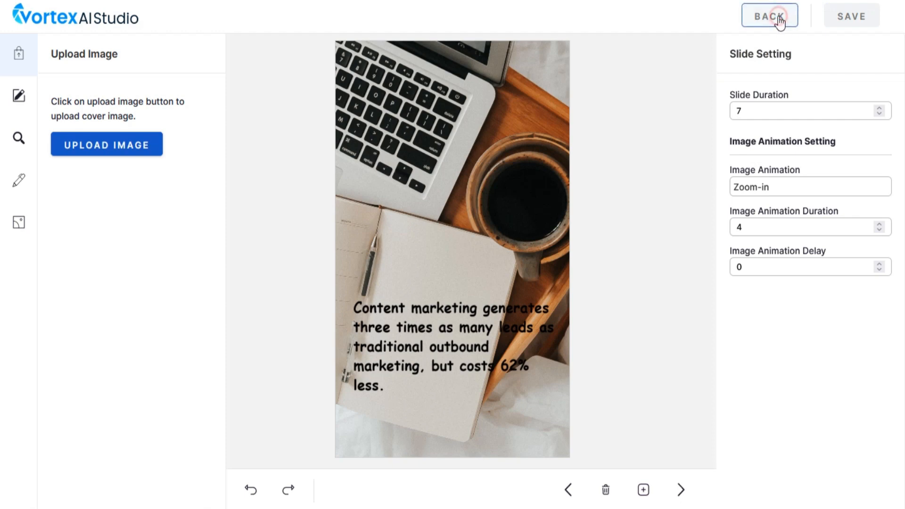
click(769, 16)
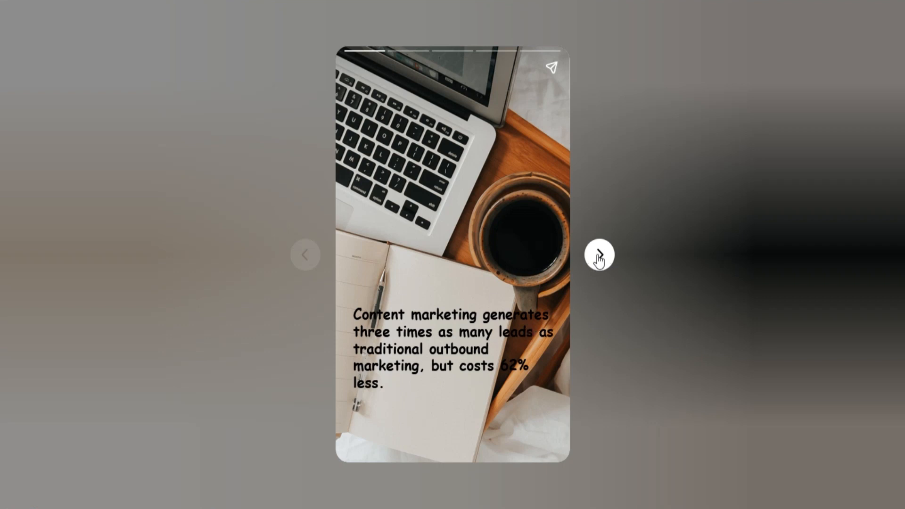
Advance past the Viral Sensation, plant and Influencer's Journey slides to the final slide
click(599, 254)
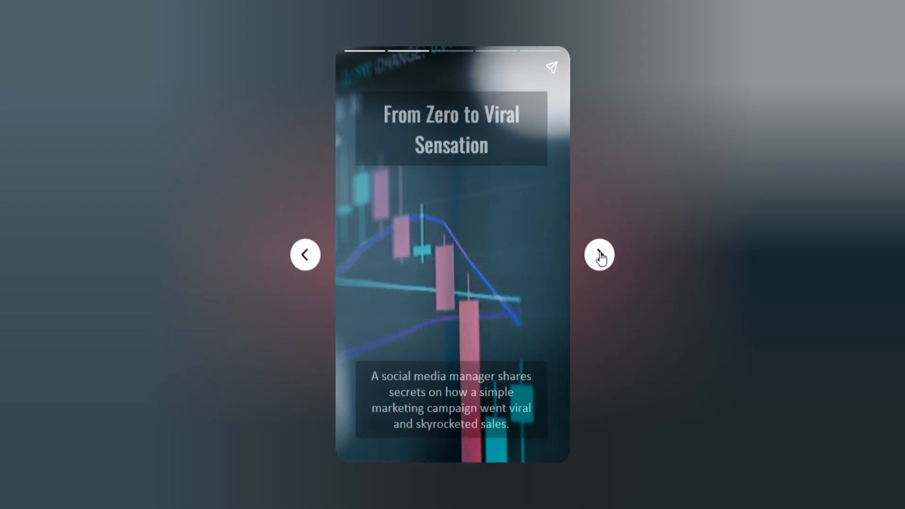
click(599, 254)
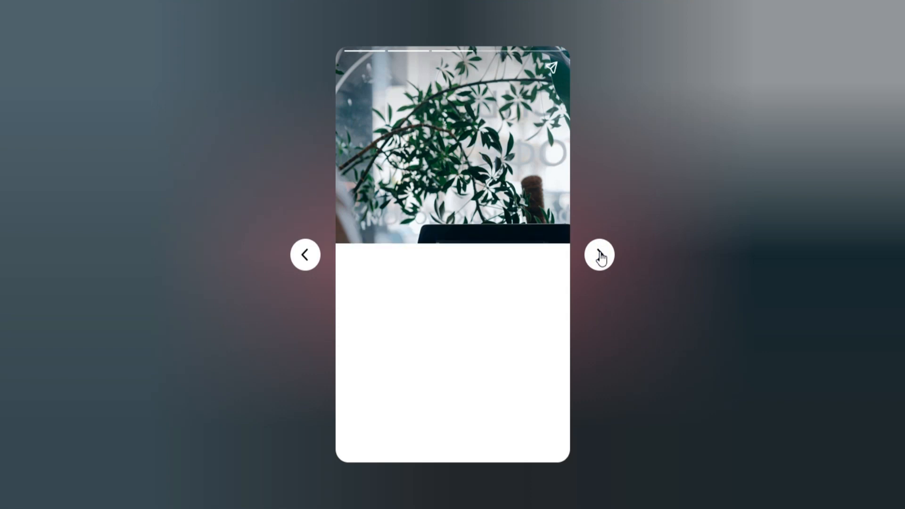
click(599, 254)
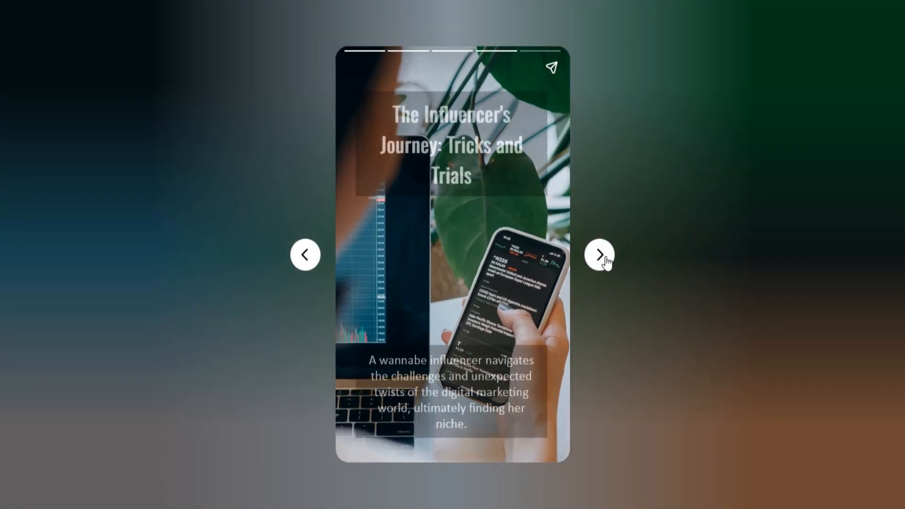
click(599, 254)
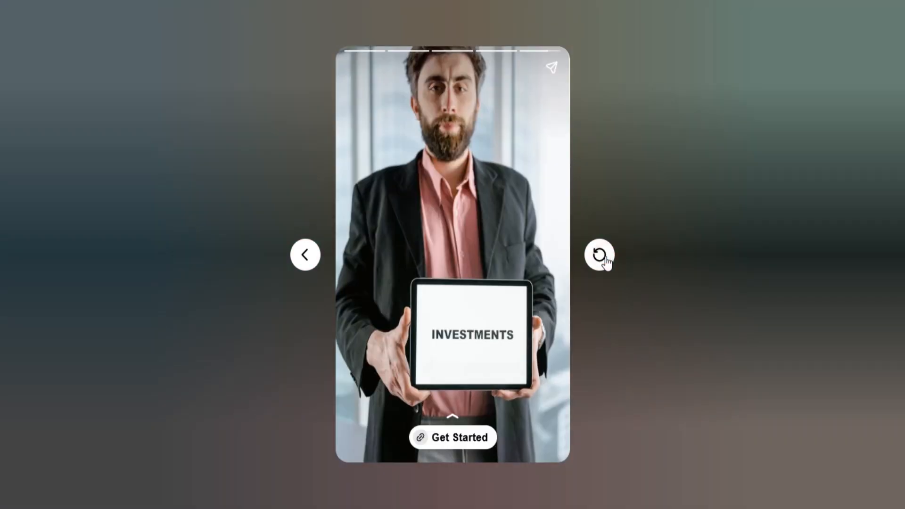